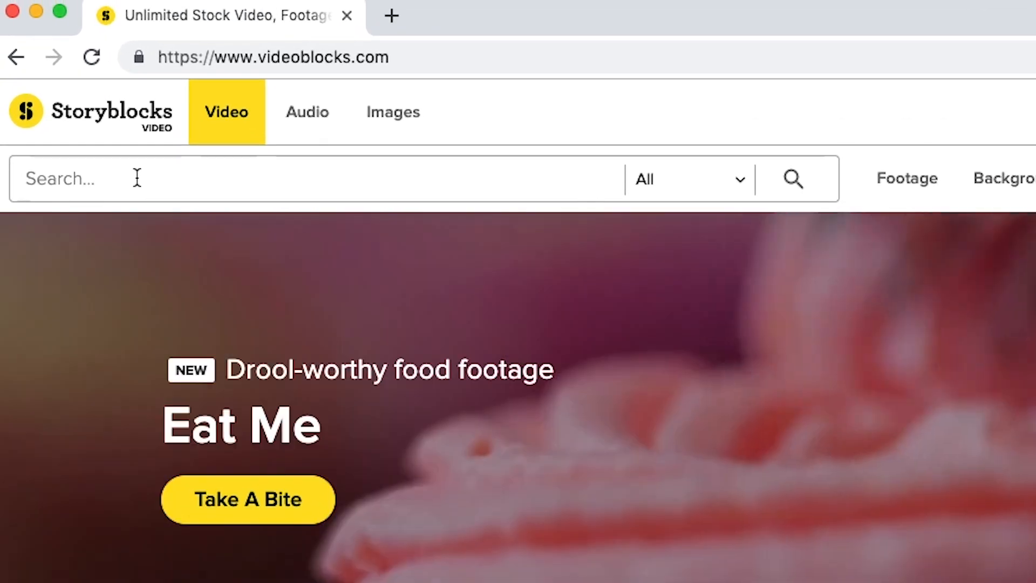
Step: Search the Storyblocks video library for 'star' footage
{"action": "type", "text": "star"}
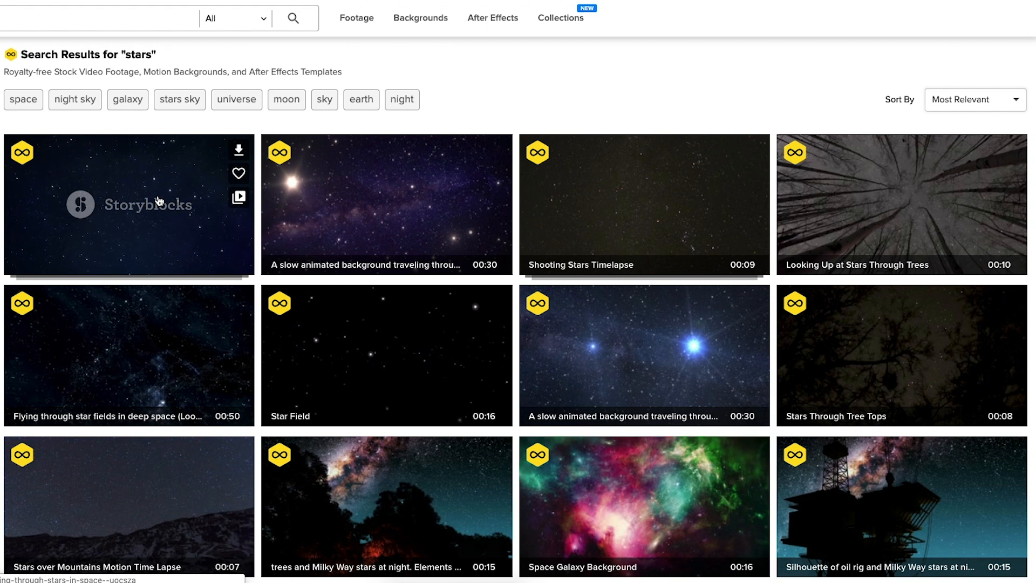
{"action": "mouse_move", "coordinate": [275, 218]}
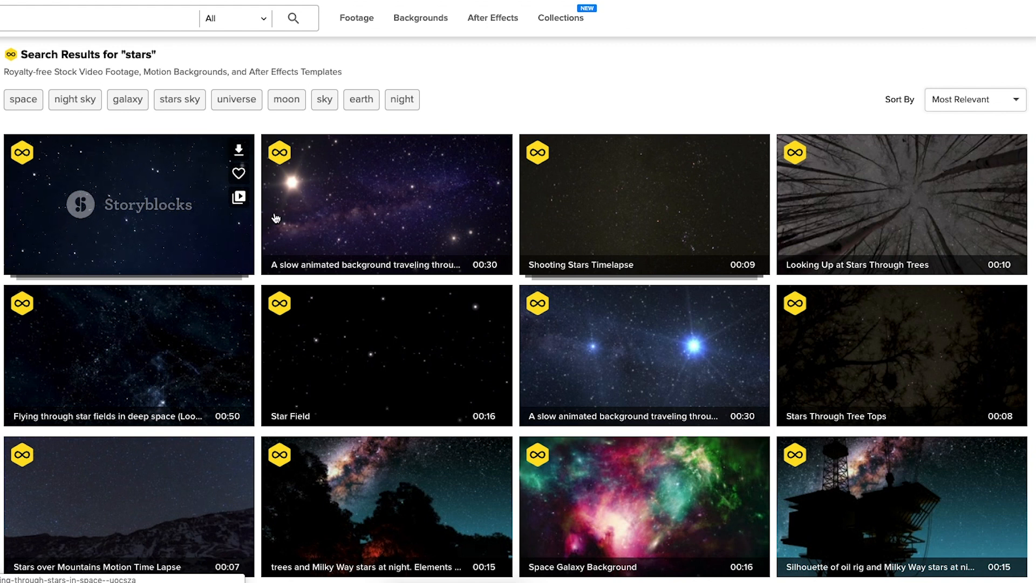
{"action": "mouse_move", "coordinate": [649, 337]}
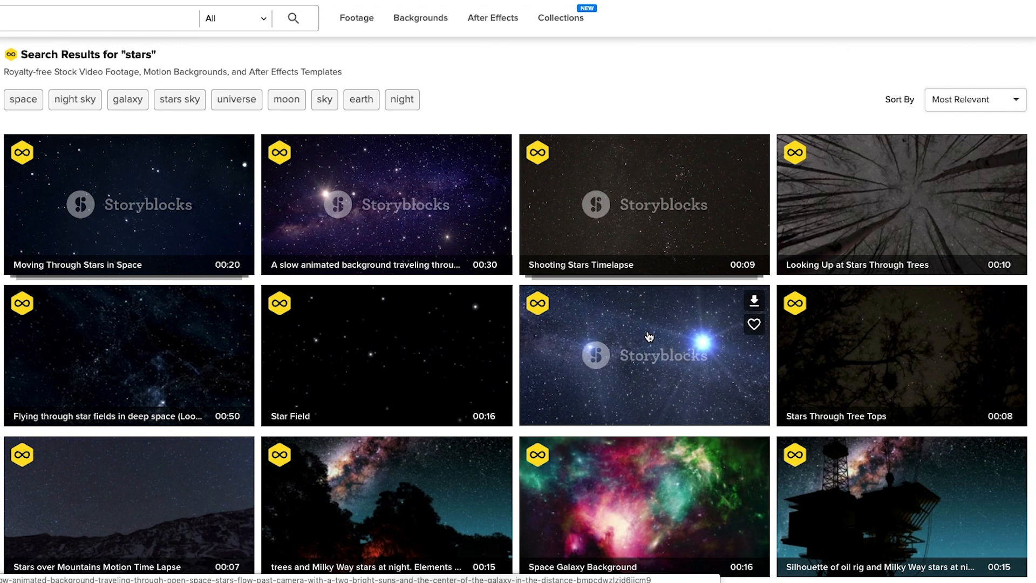
{"action": "mouse_move", "coordinate": [642, 335]}
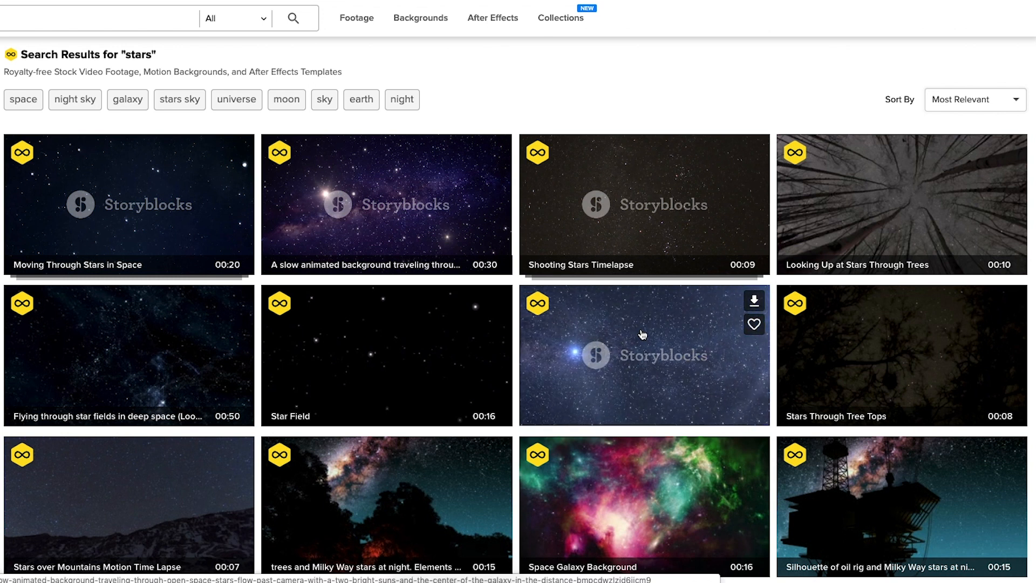
{"action": "mouse_move", "coordinate": [635, 334]}
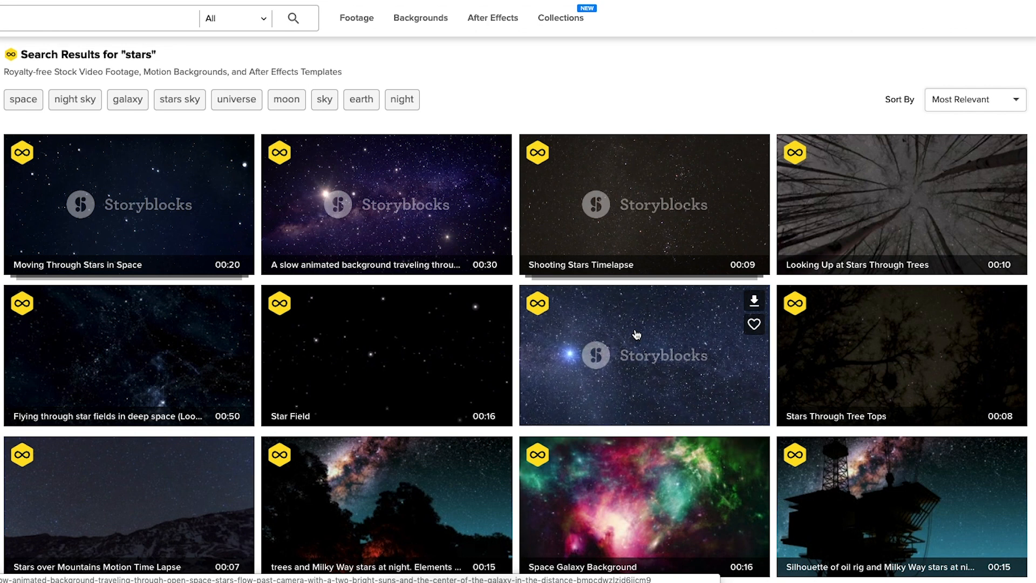
Step: Scroll the results and start downloading the dark 'Lit Up Starry Sky in Space' clip
{"action": "scroll", "scroll_direction": "down", "scroll_amount": 3}
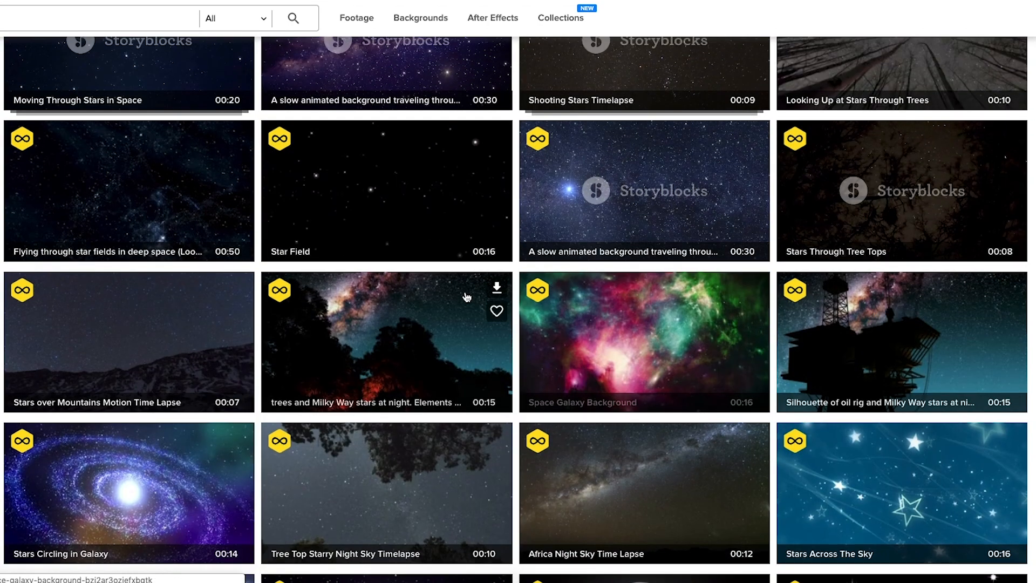
{"action": "scroll", "scroll_direction": "down", "scroll_amount": 3}
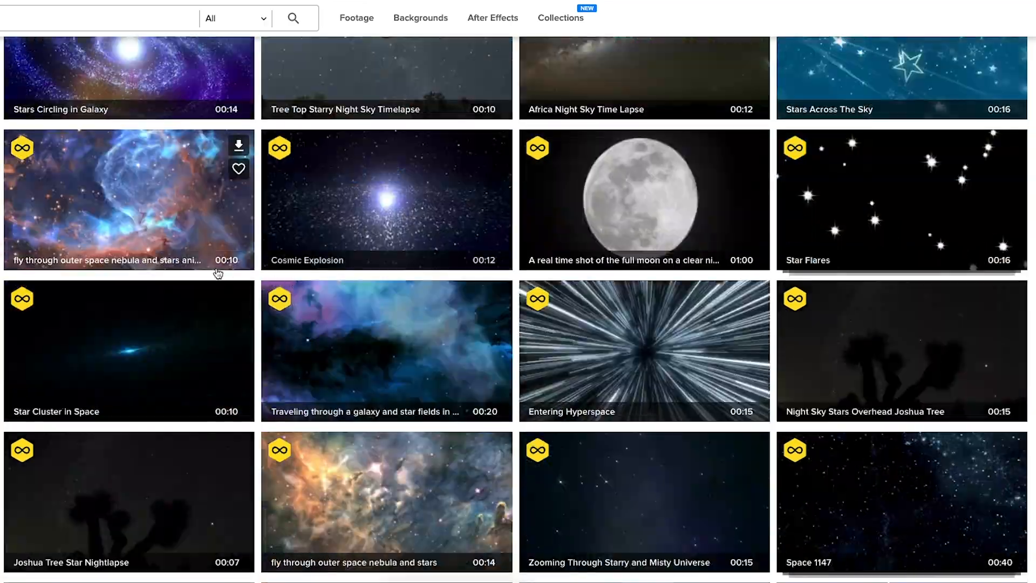
{"action": "scroll", "scroll_direction": "down", "scroll_amount": 3}
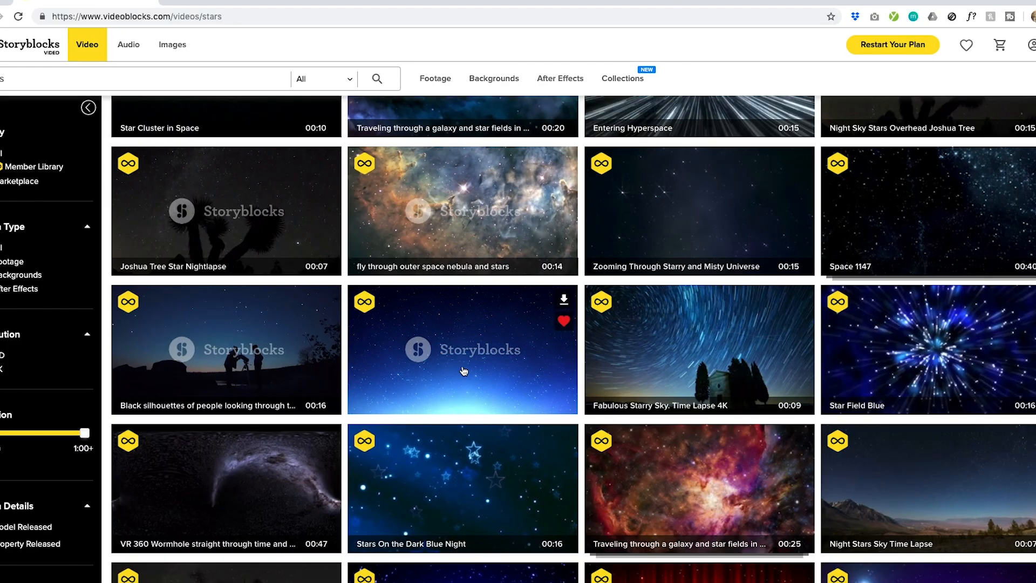
{"action": "mouse_move", "coordinate": [563, 300]}
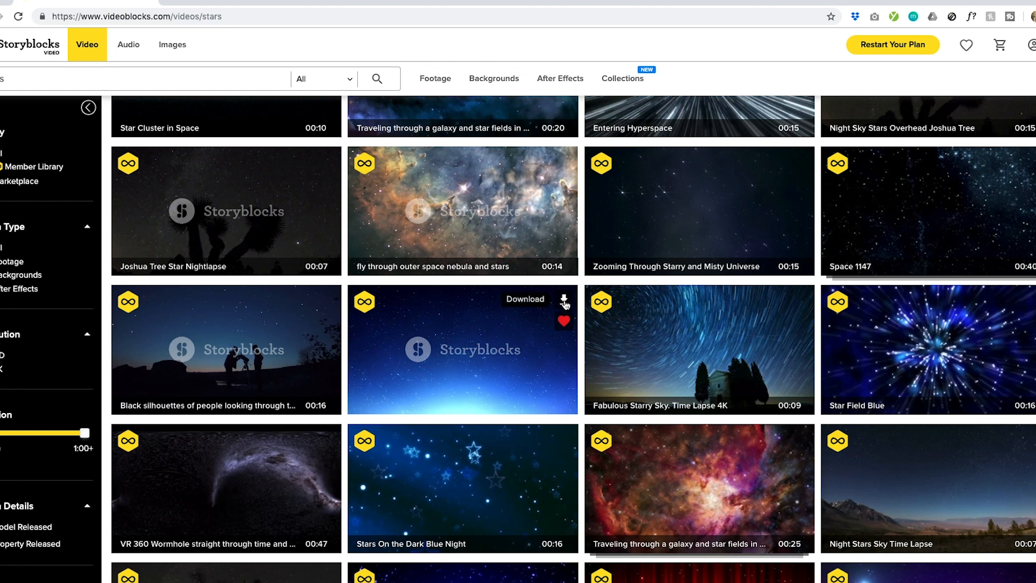
{"action": "left_click", "coordinate": [462, 350]}
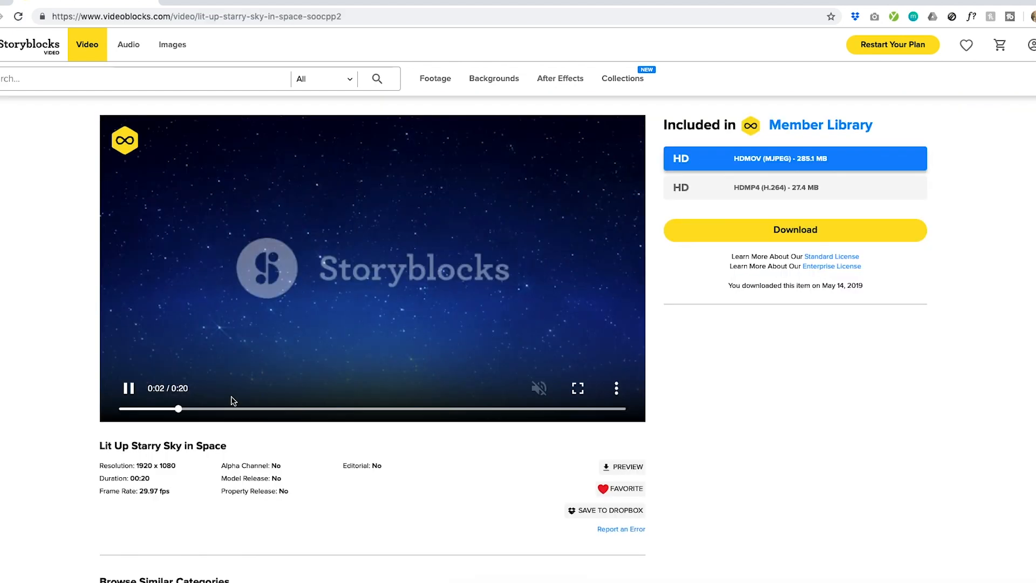